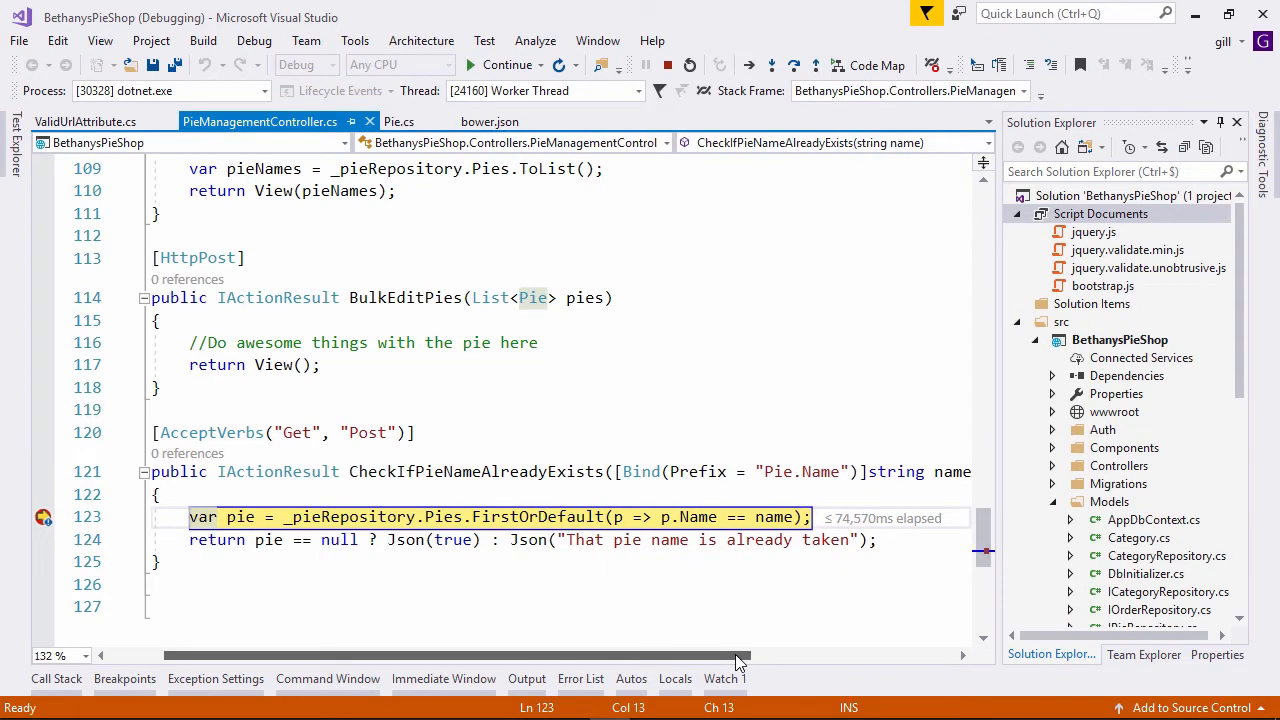
mouse_move(806, 98)
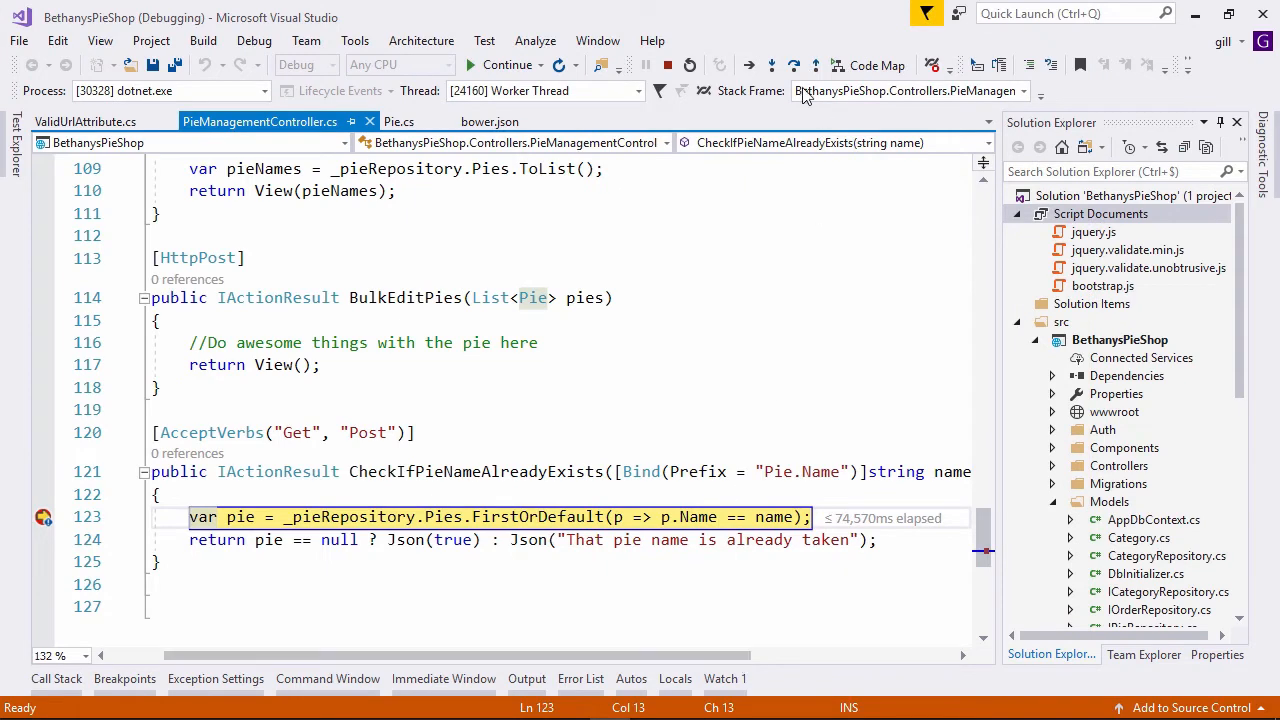
Stop debugging and show the AddPie_Redirects_ValidPieViewModel test in PieManagementControllerTests.cs
left_click(772, 65)
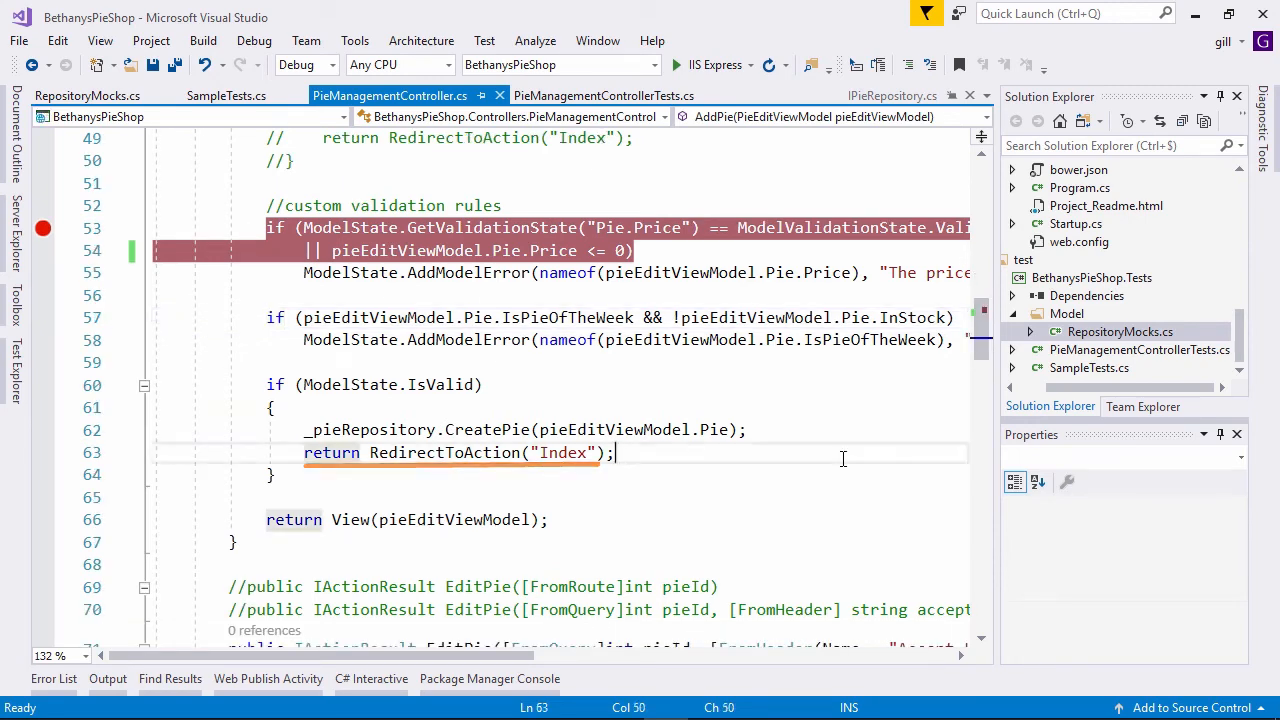
left_click(601, 95)
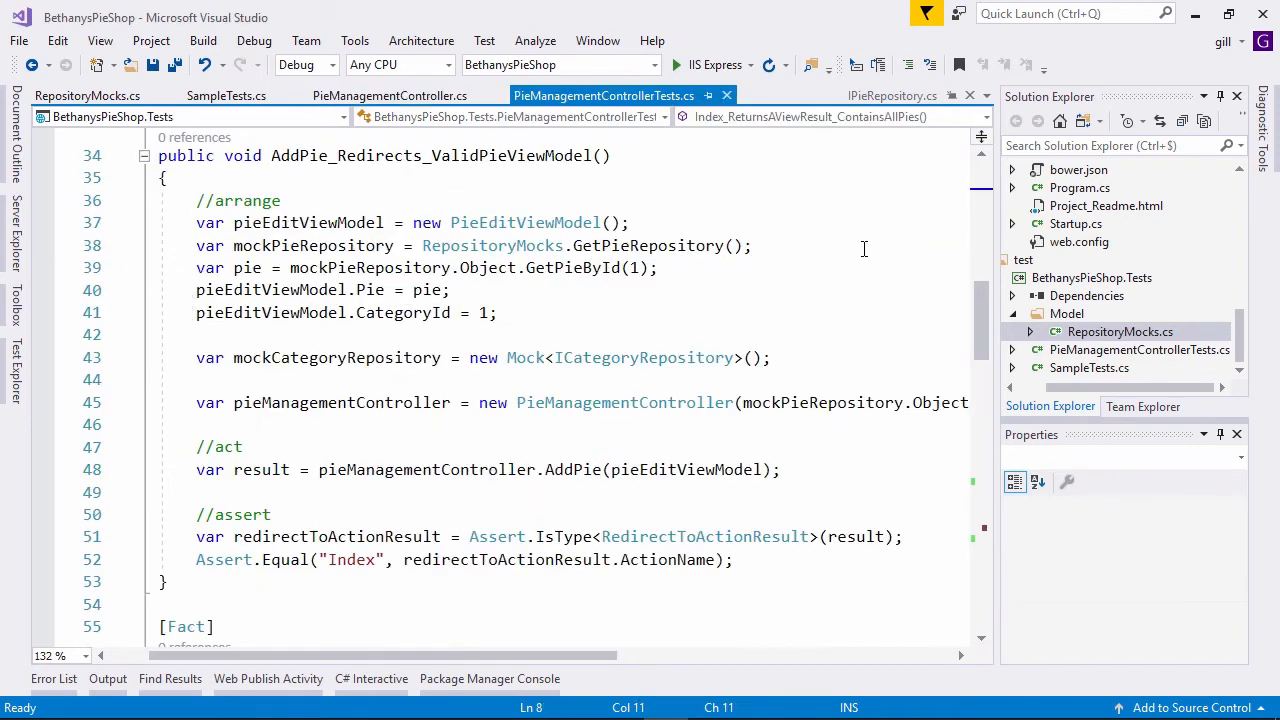